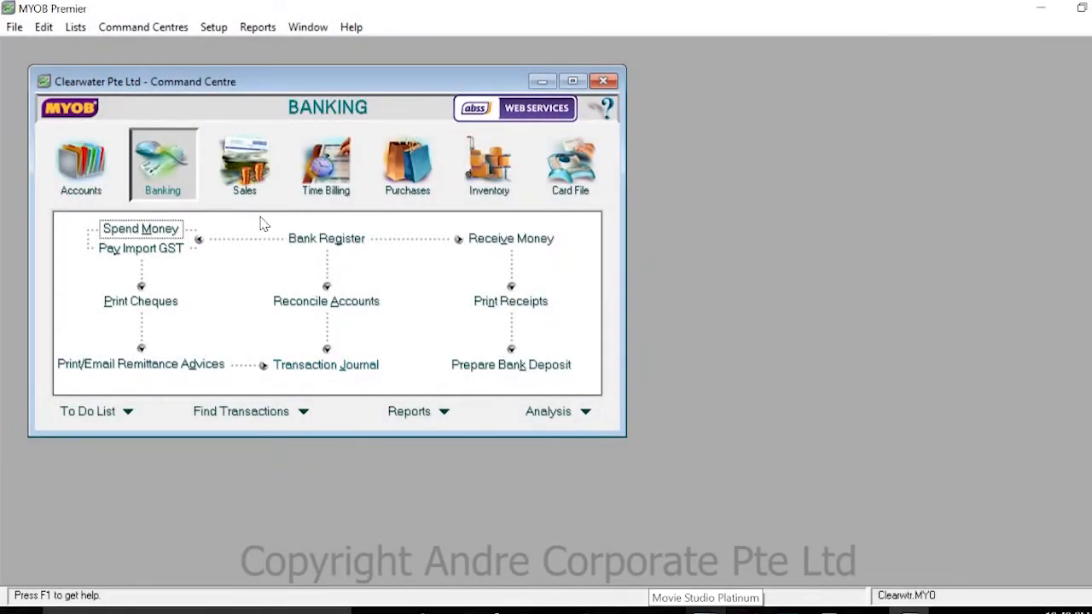
mouse_move(223, 190)
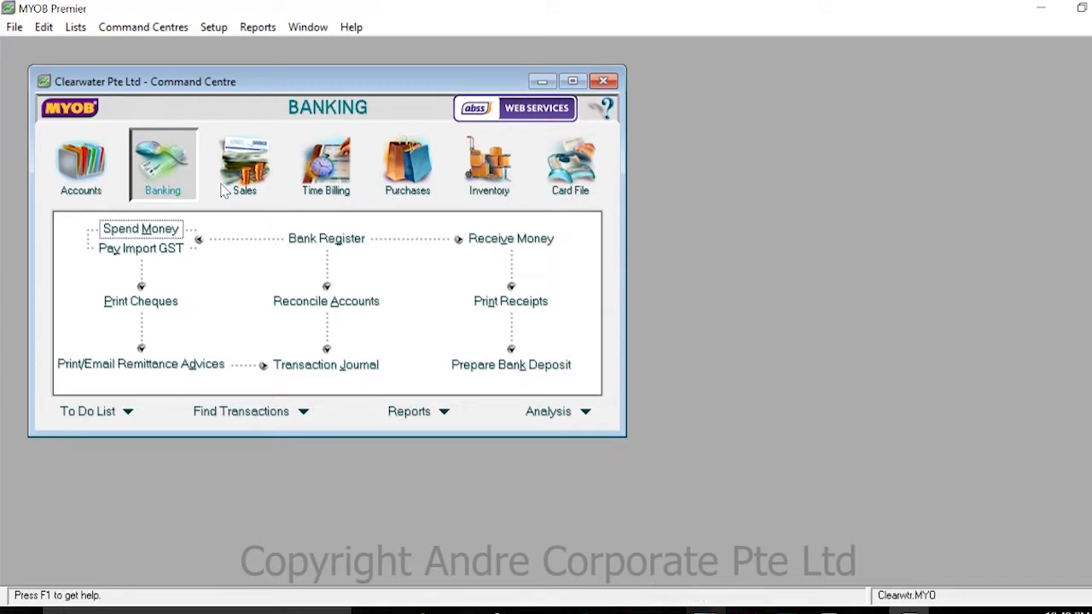
mouse_move(13, 28)
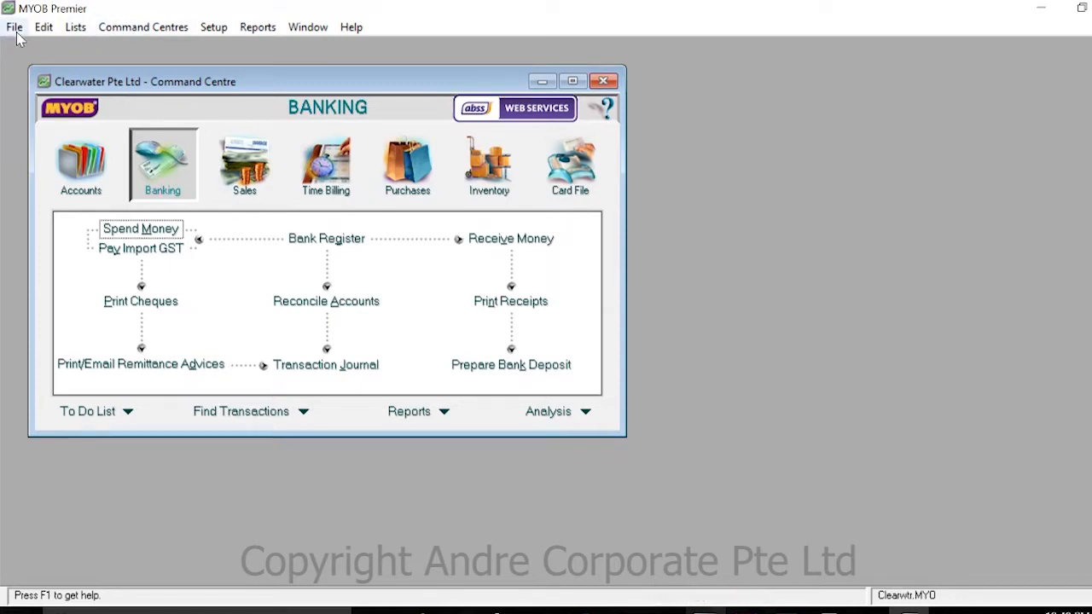
Bring up the File menu commands, including Back Up, for Clearwater Pte Ltd.
left_click(14, 28)
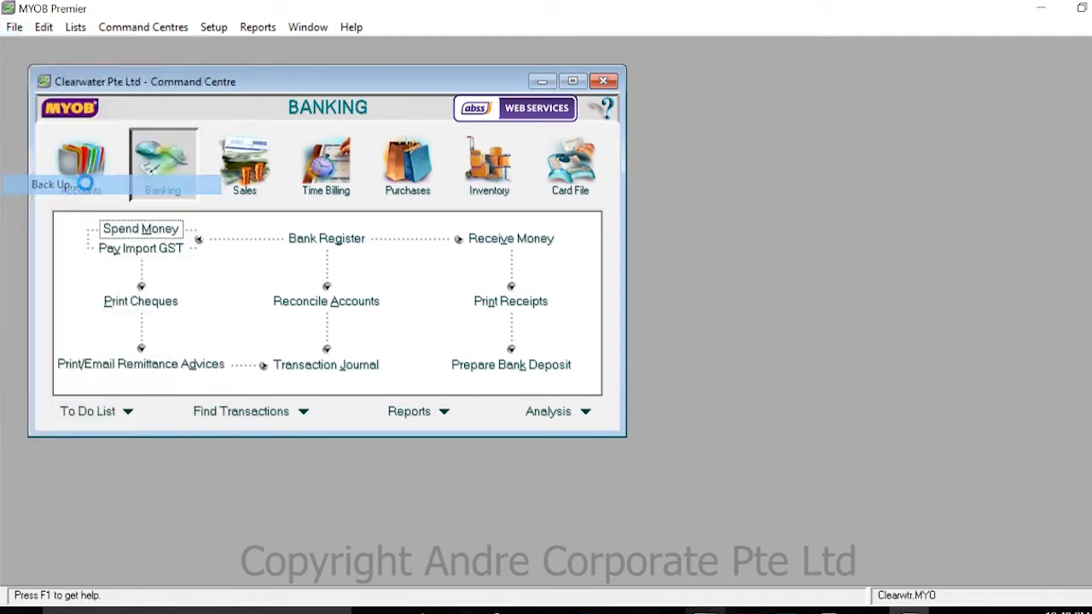
Start Back Up set to 'Backup Company File only' with 'Check Company File for errors'.
left_click(82, 162)
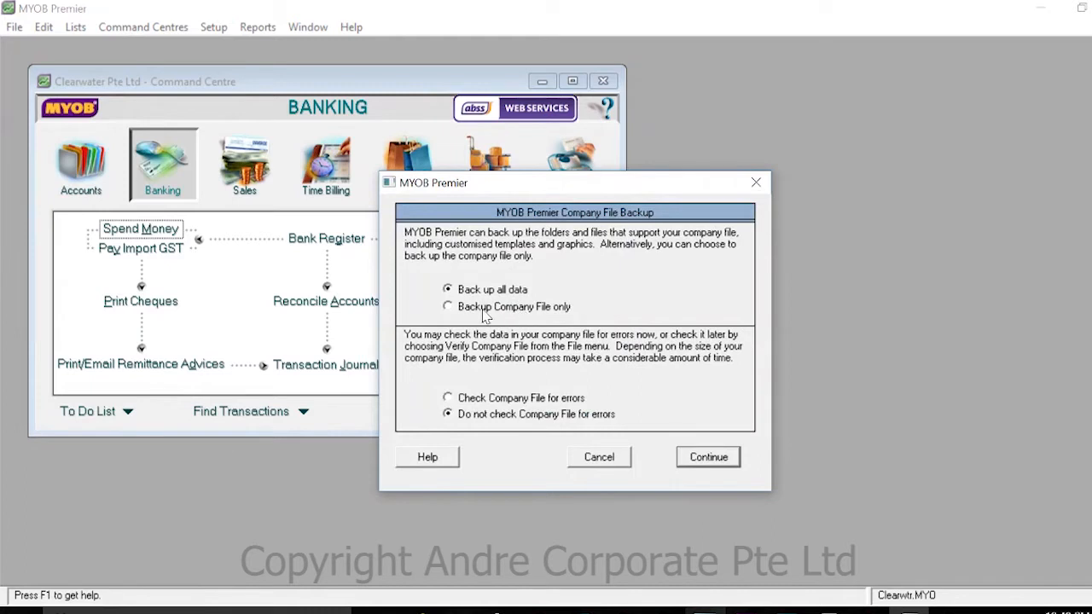
mouse_move(453, 310)
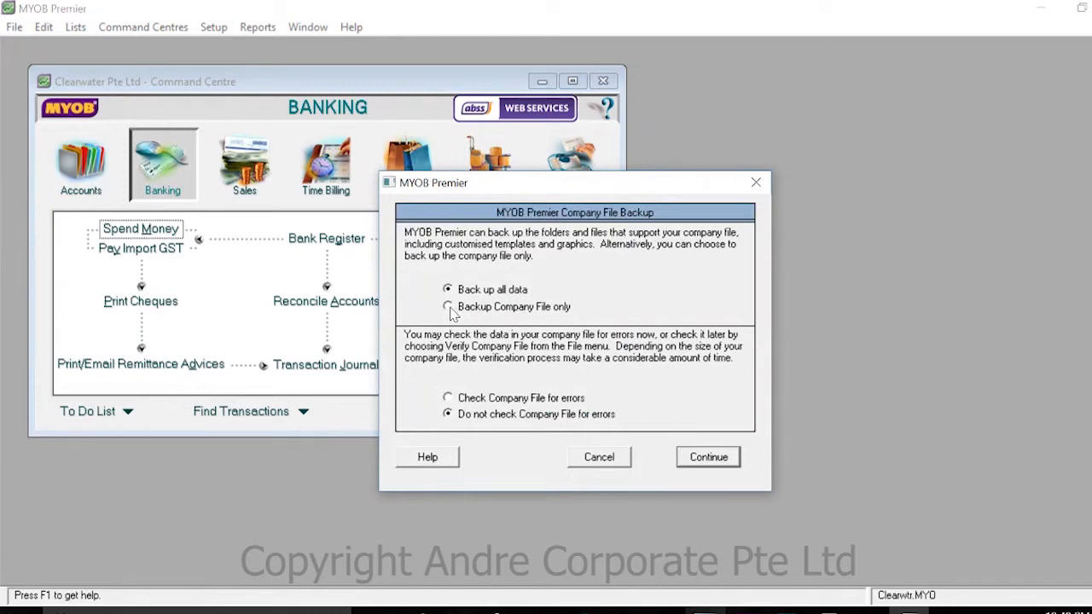
left_click(448, 307)
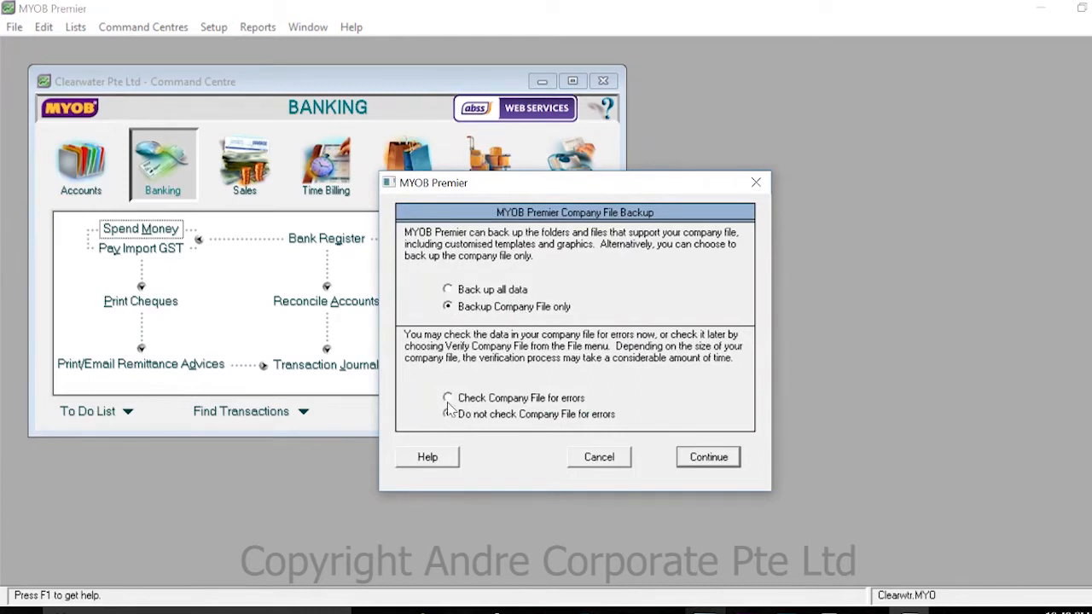
left_click(447, 414)
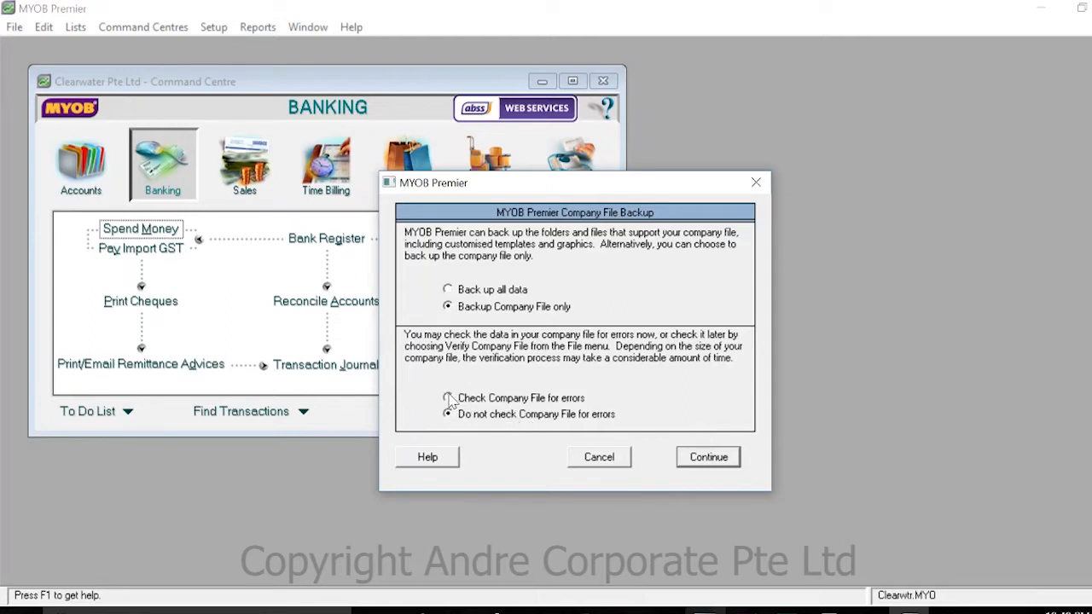
left_click(448, 398)
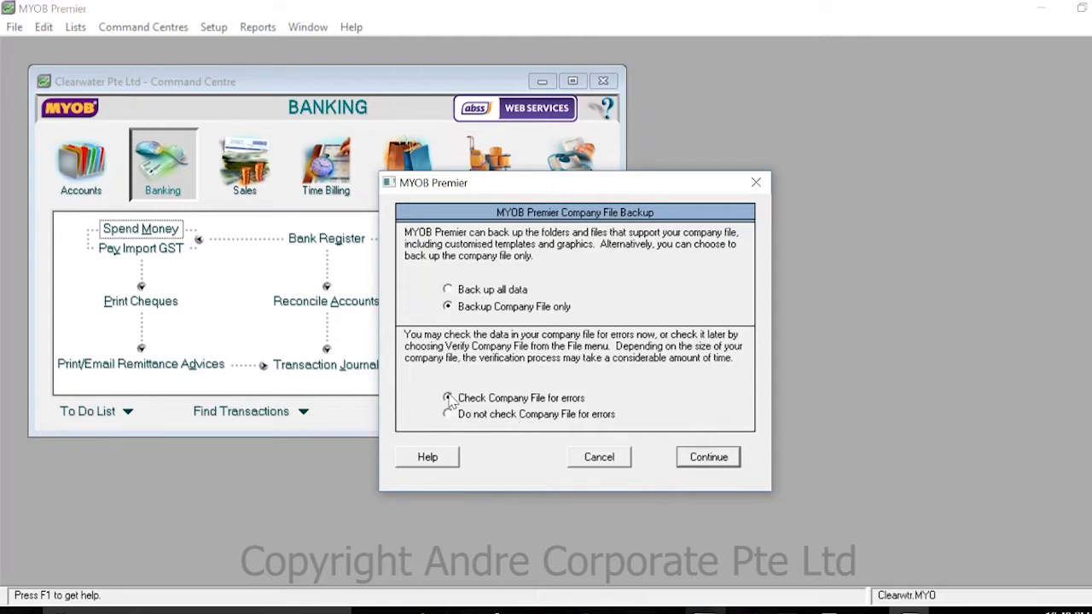
left_click(447, 398)
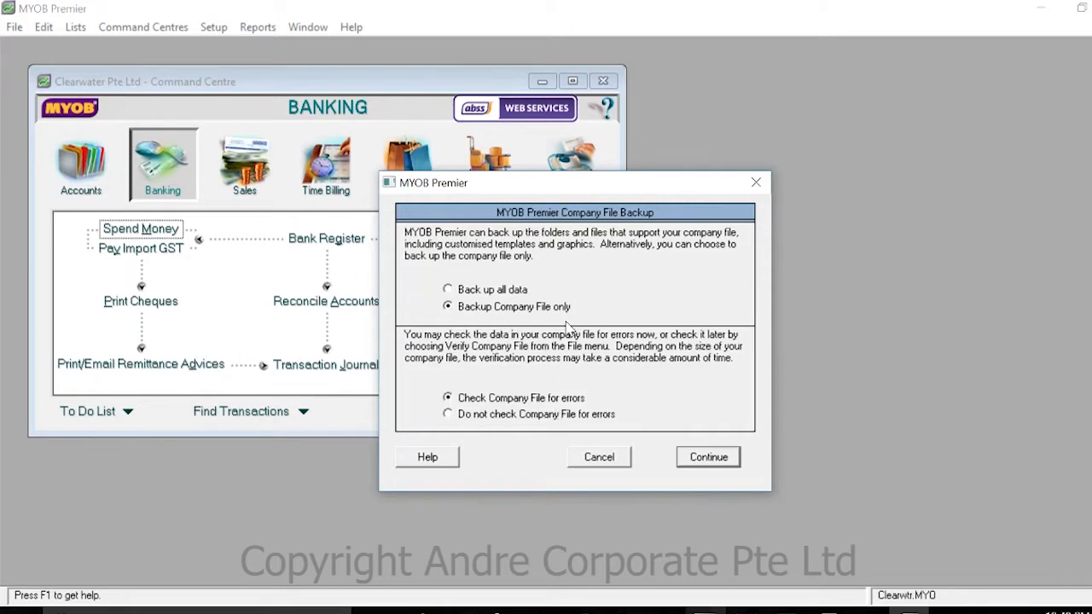
mouse_move(491, 426)
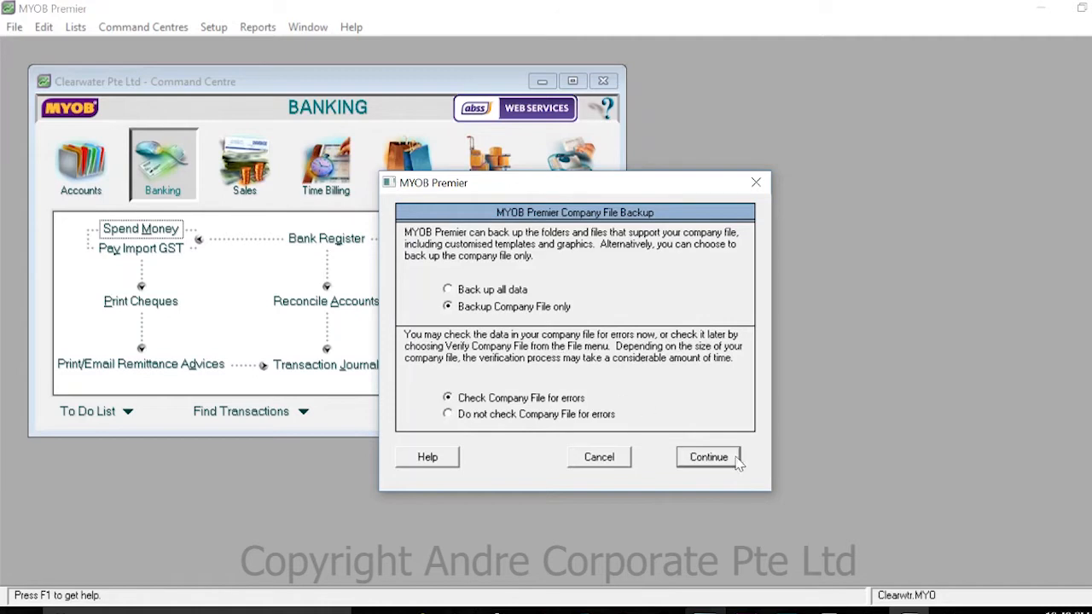
Continue the backup through verification and acknowledge the 'No errors were found' message.
left_click(707, 458)
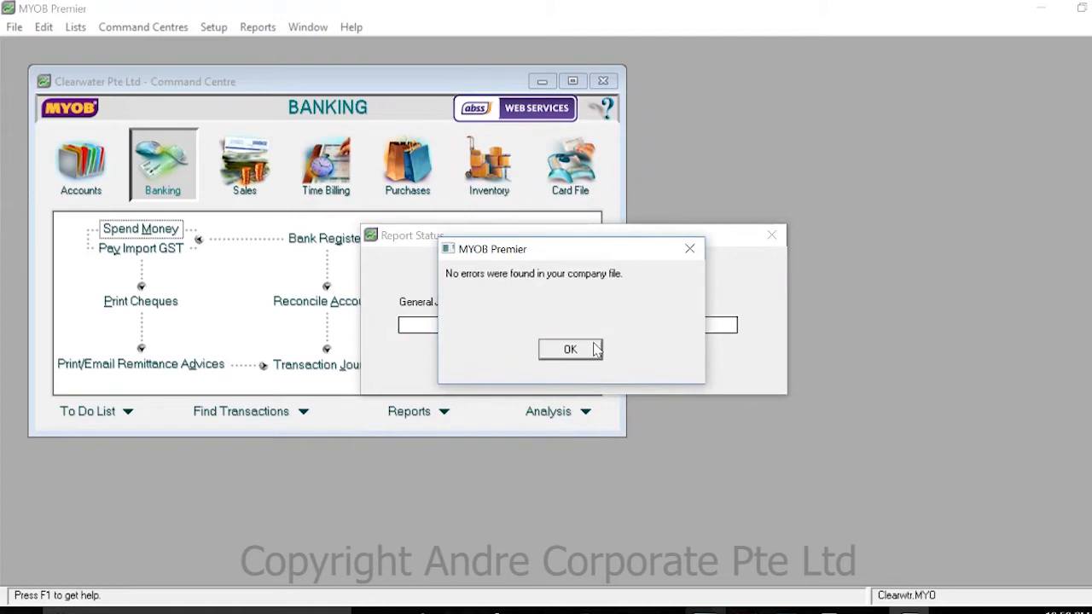
mouse_move(588, 353)
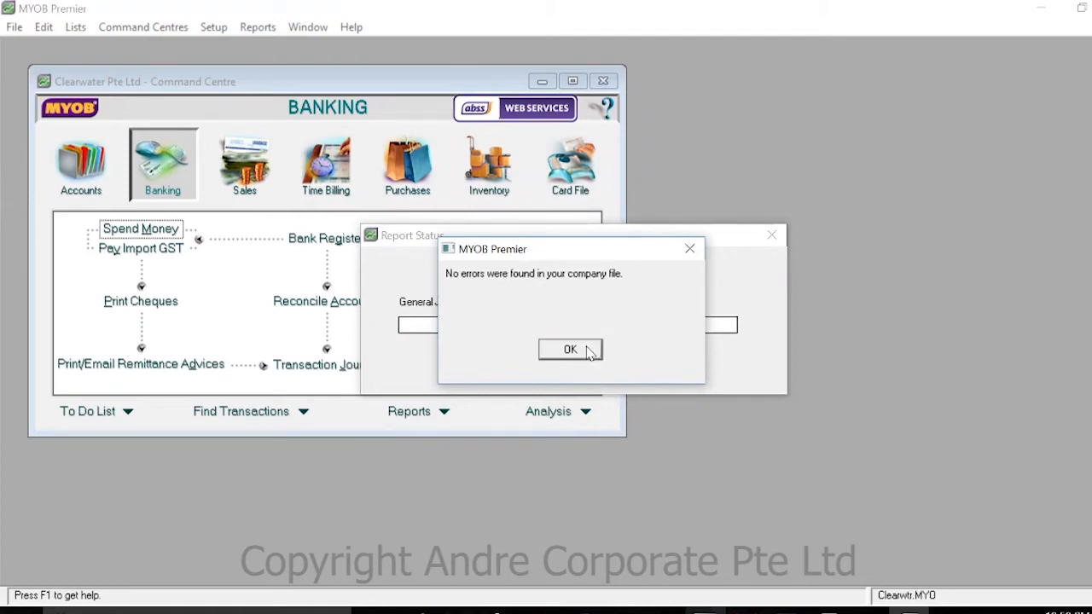
mouse_move(584, 353)
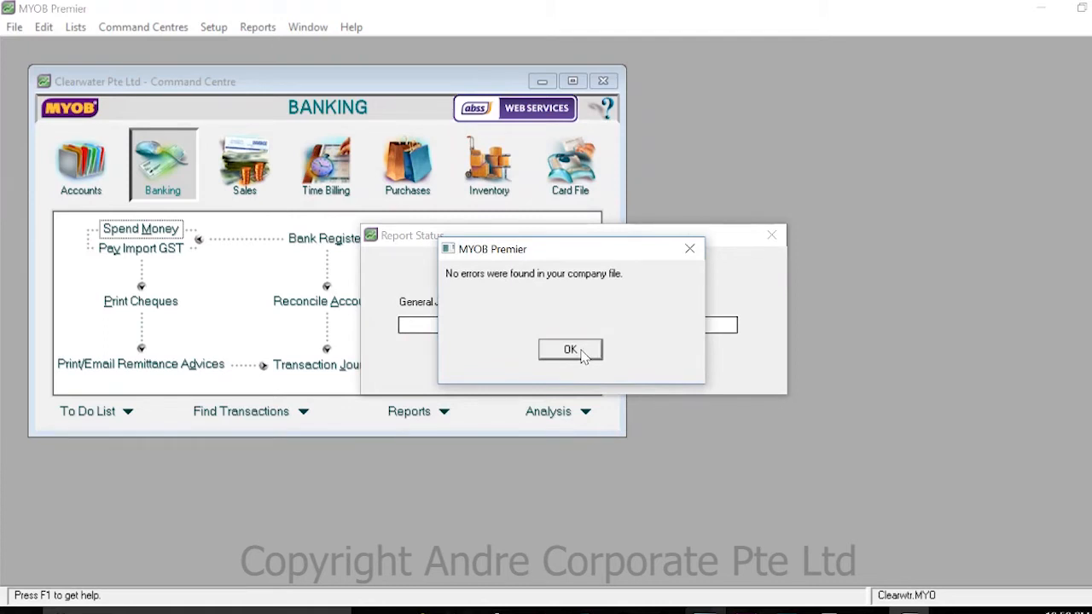
mouse_move(464, 287)
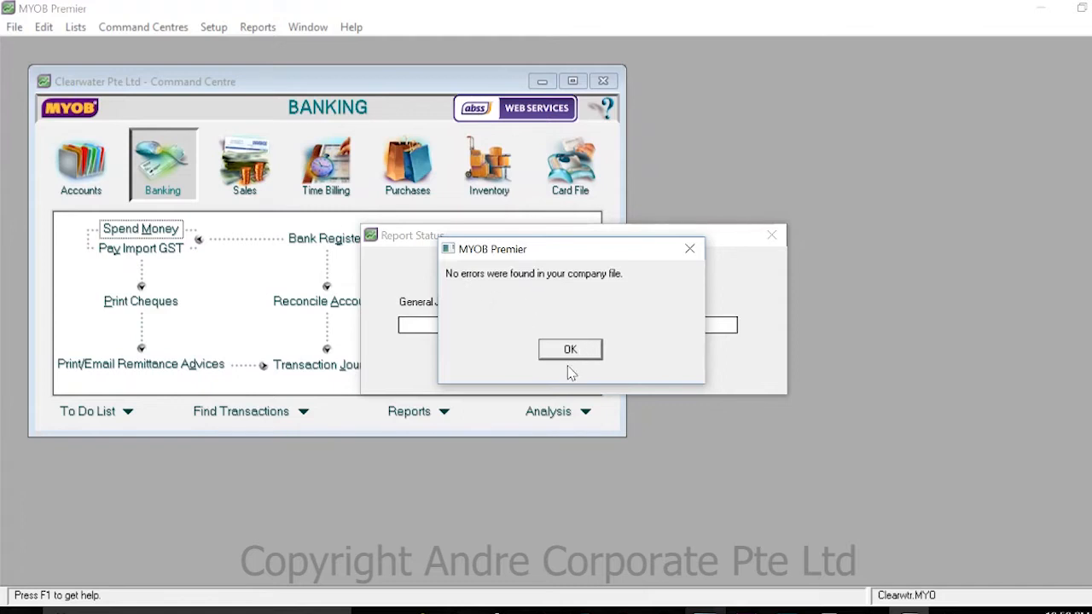
left_click(569, 348)
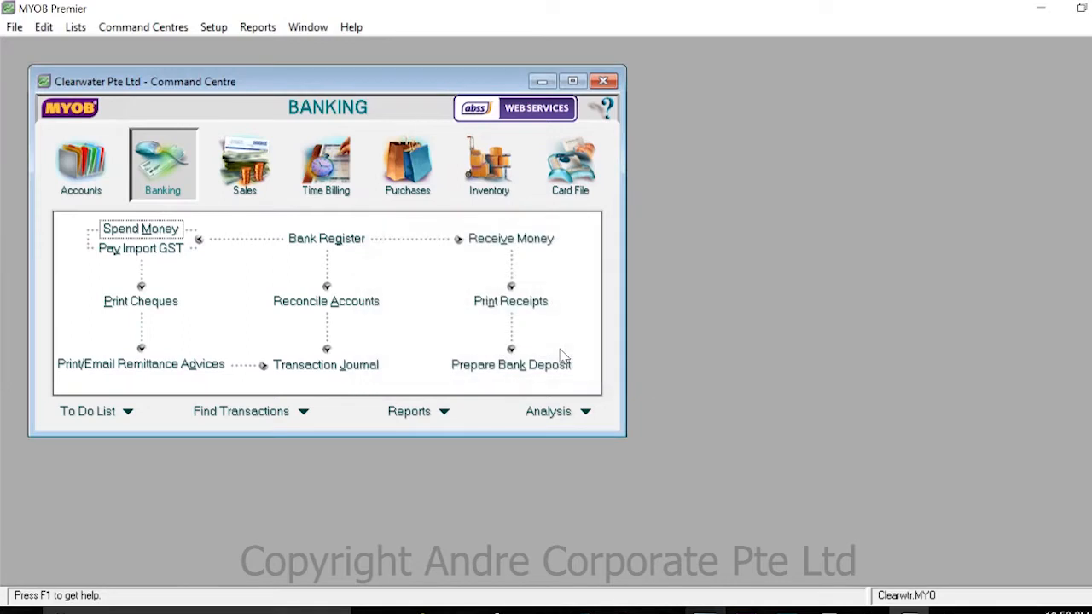
mouse_move(355, 186)
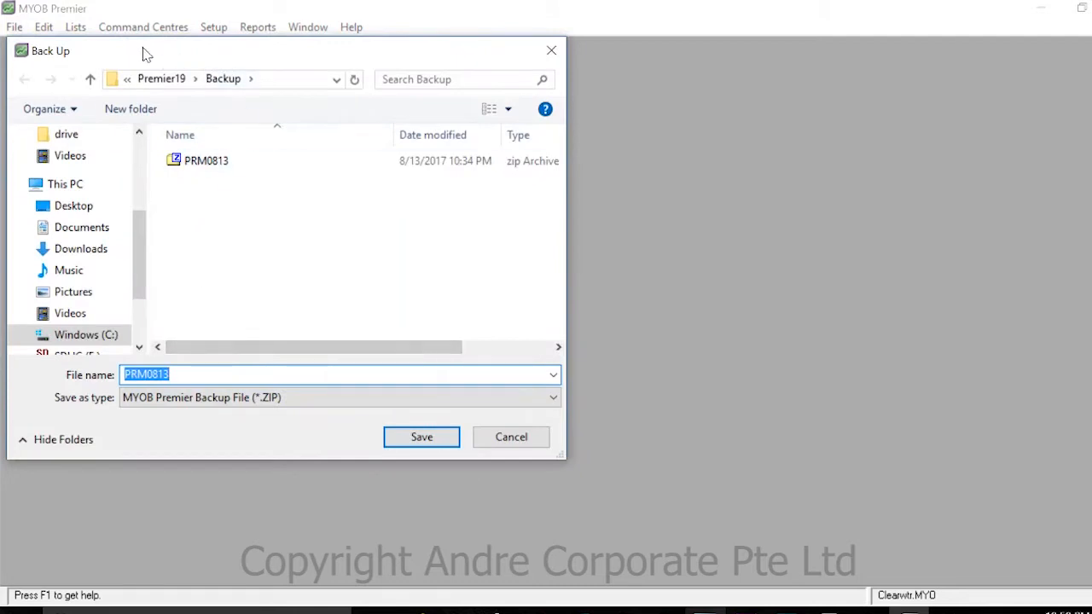
mouse_move(126, 64)
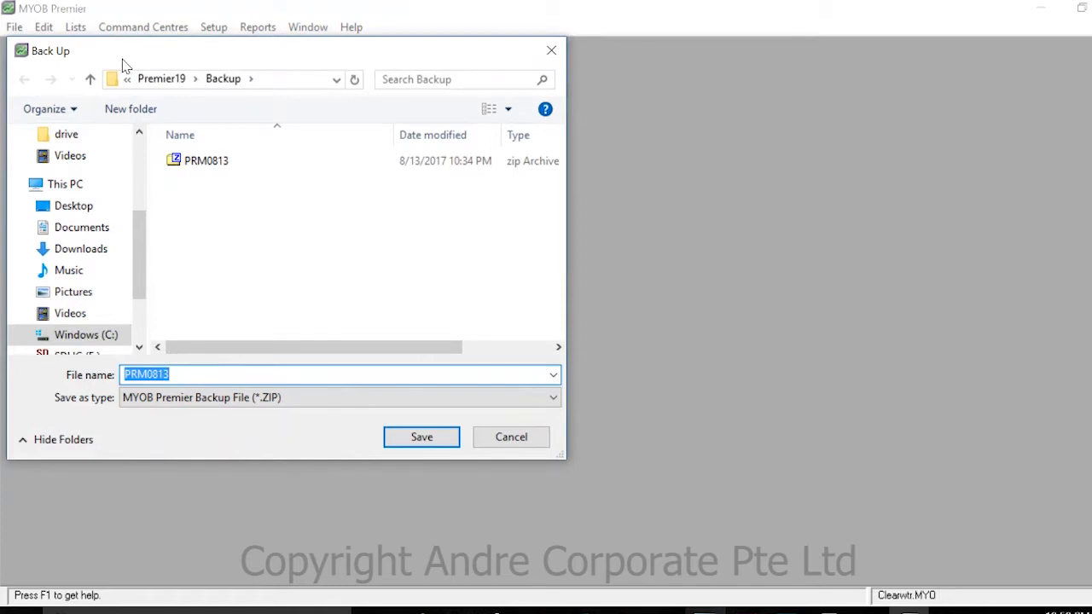
mouse_move(170, 85)
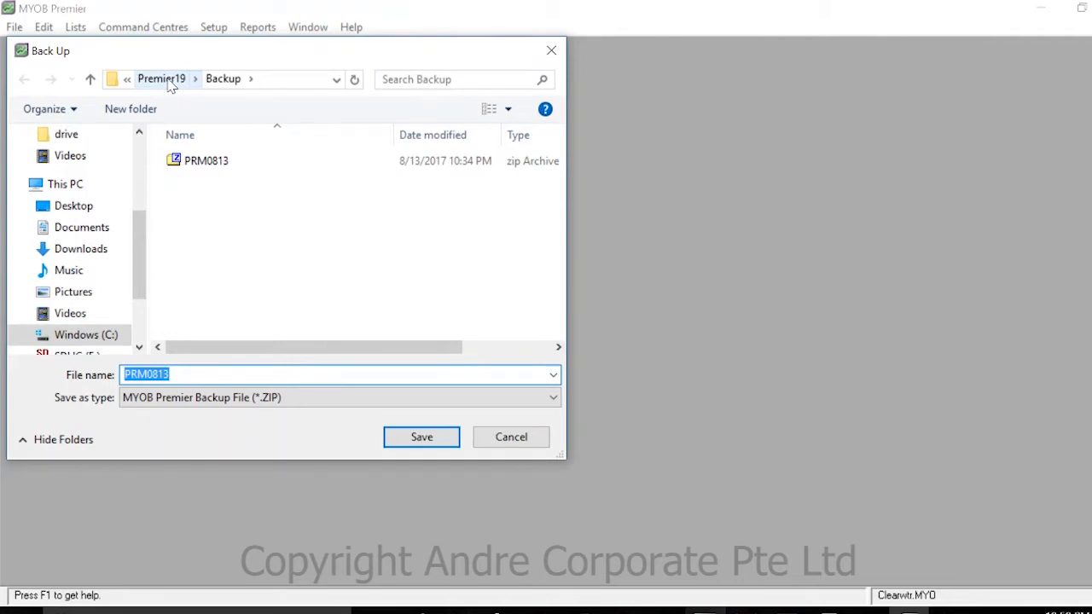
mouse_move(188, 290)
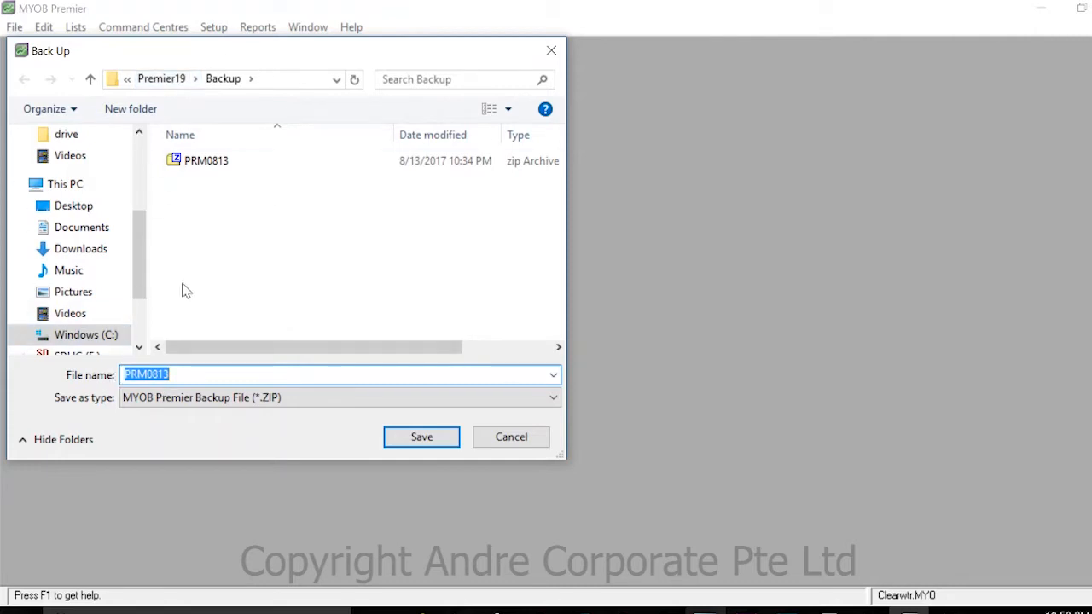
mouse_move(314, 423)
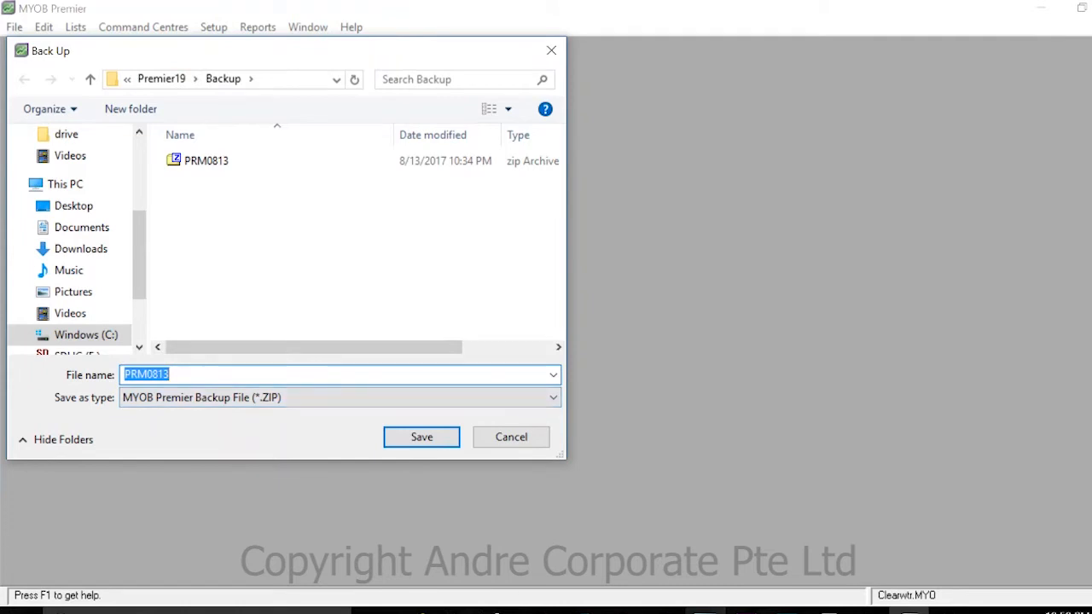
mouse_move(285, 290)
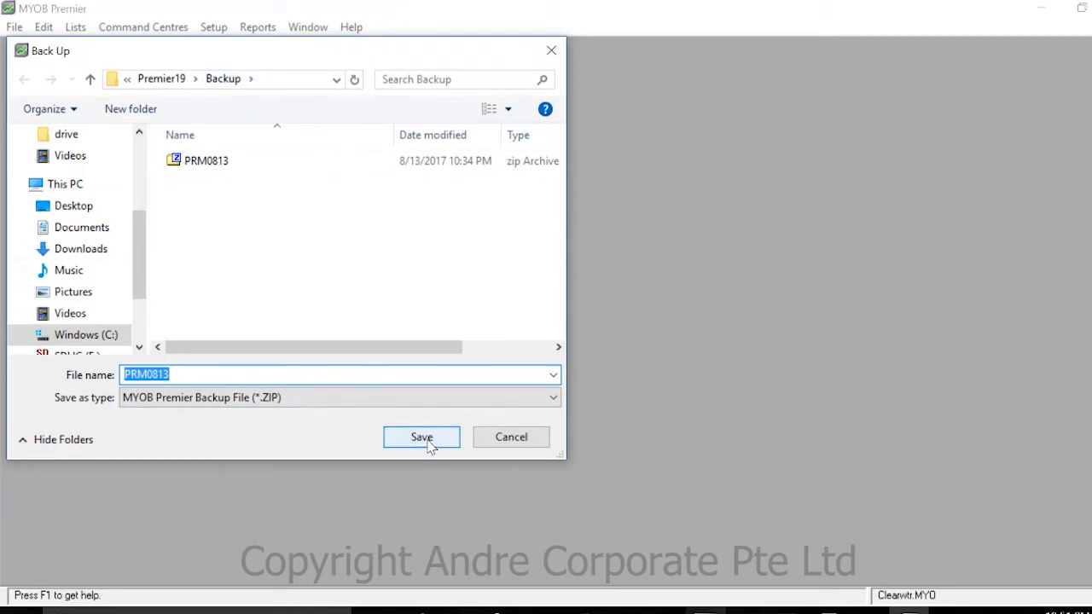
Save the backup as PRM0813.ZIP in the Premier19 Backup folder.
left_click(421, 437)
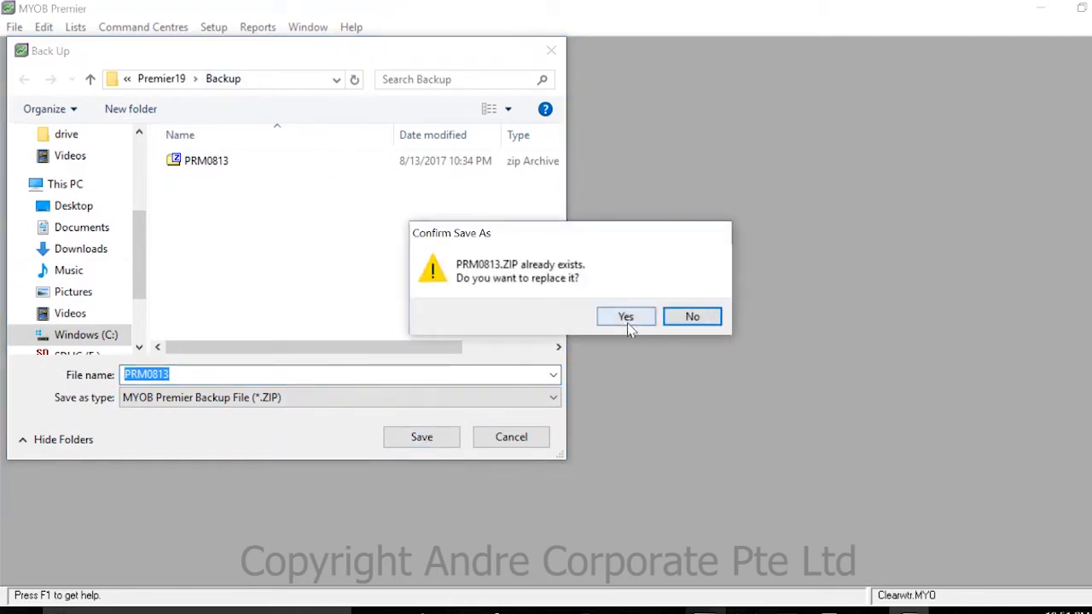
Confirm replacing the existing PRM0813.ZIP and return to the Banking command centre's File menu.
left_click(624, 315)
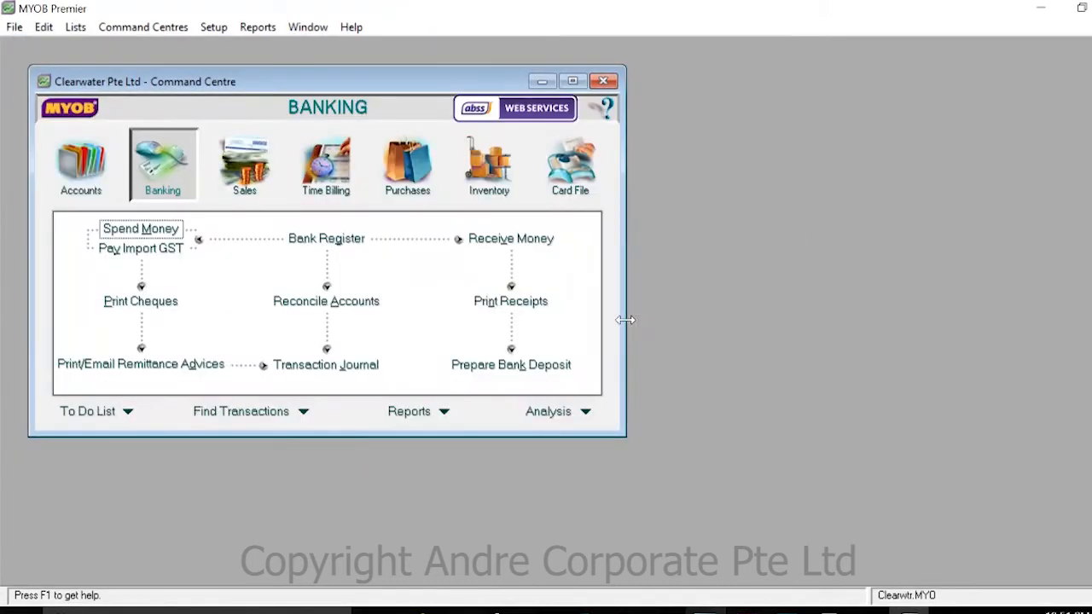
mouse_move(13, 27)
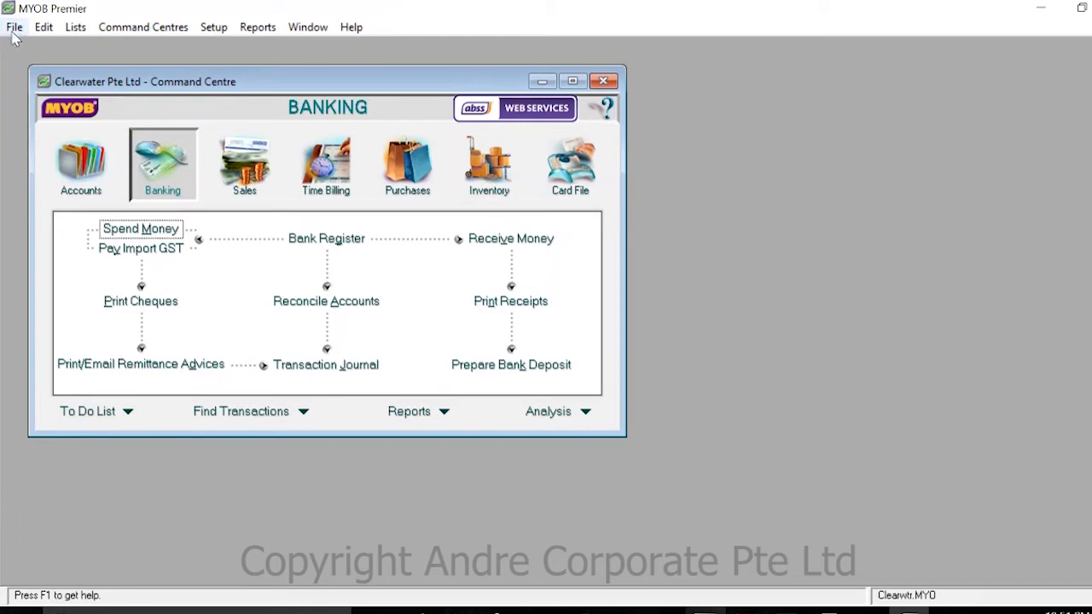
left_click(14, 27)
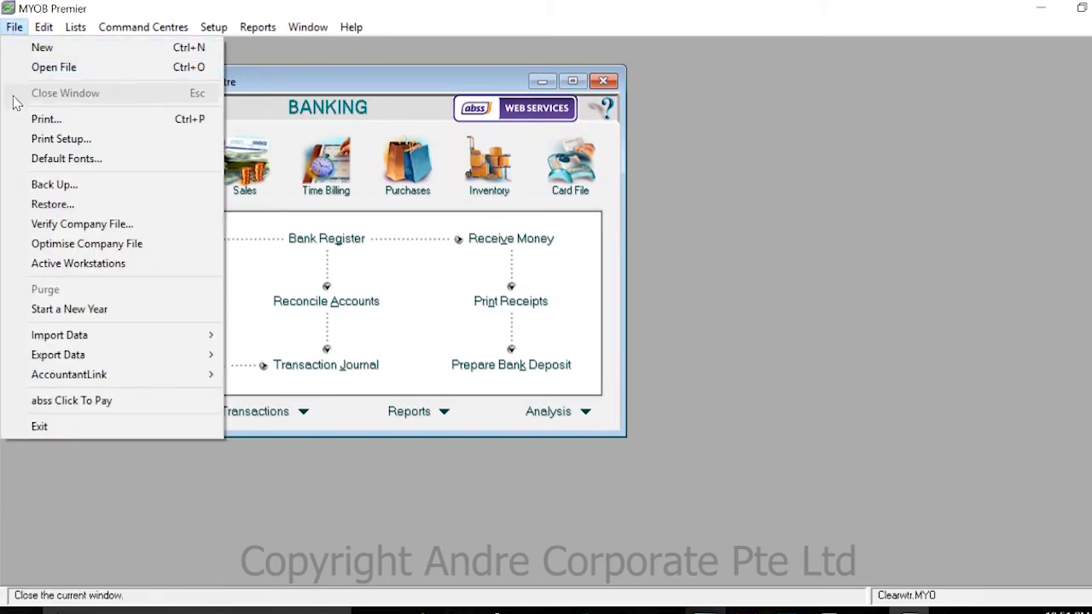
mouse_move(101, 211)
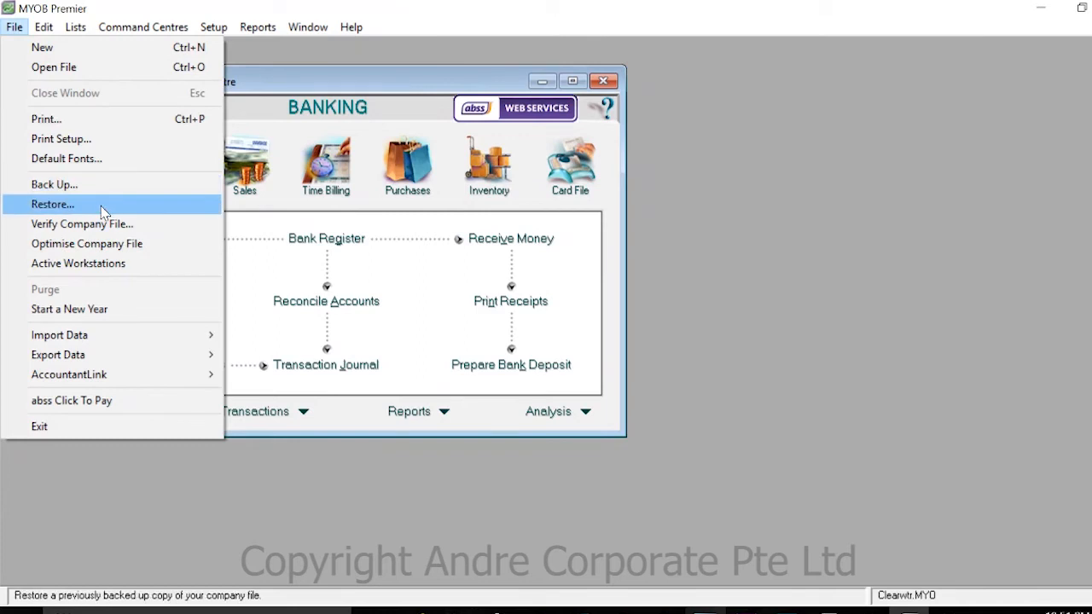
Restore from the PRM0813 backup ZIP in the Backup folder.
left_click(52, 205)
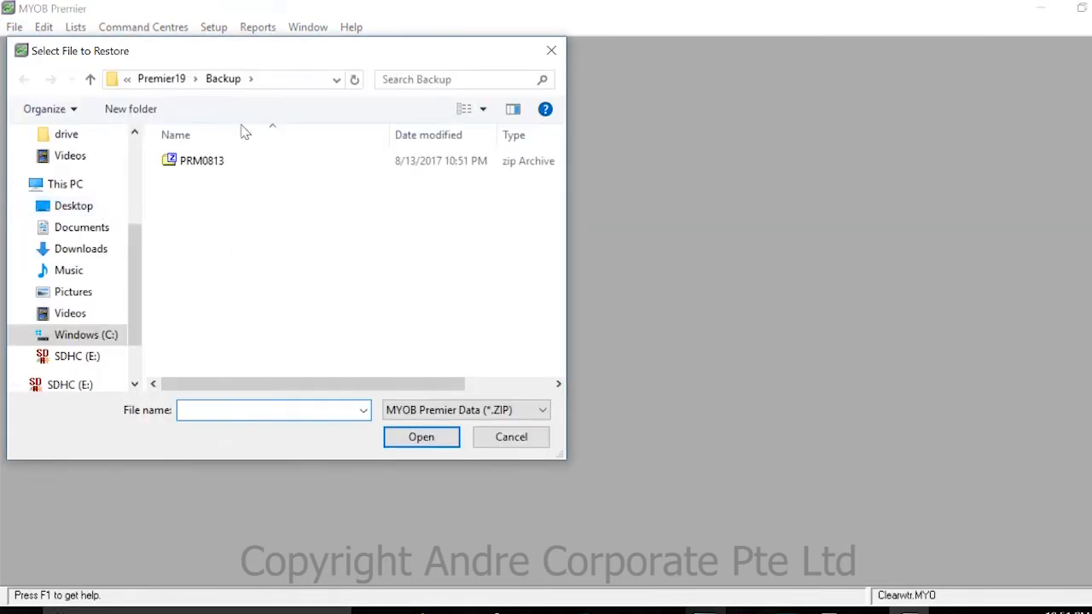
mouse_move(168, 242)
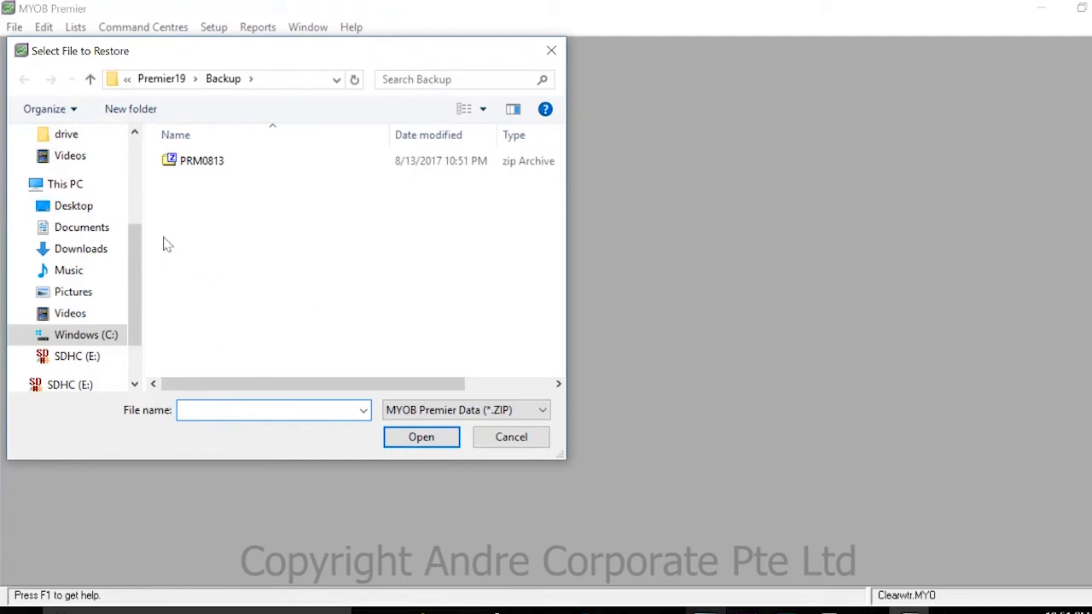
mouse_move(222, 224)
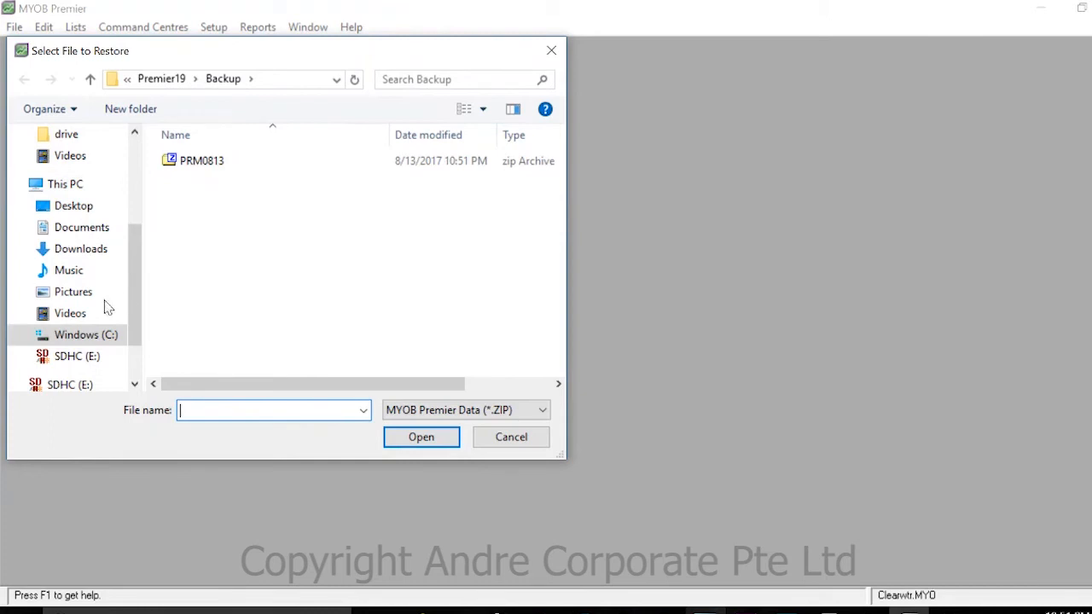
left_click(202, 161)
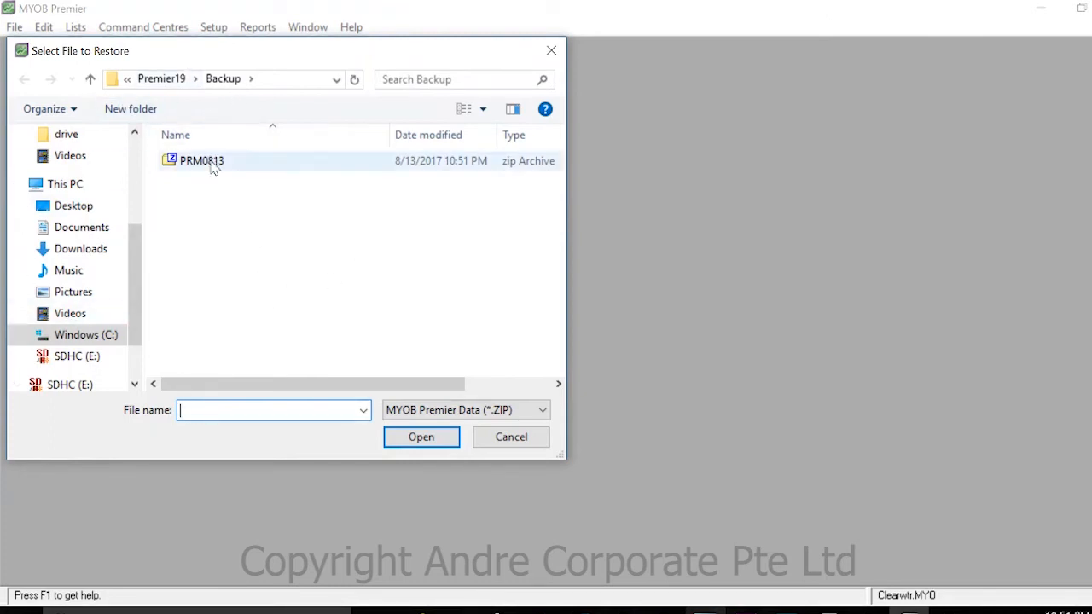
left_click(201, 160)
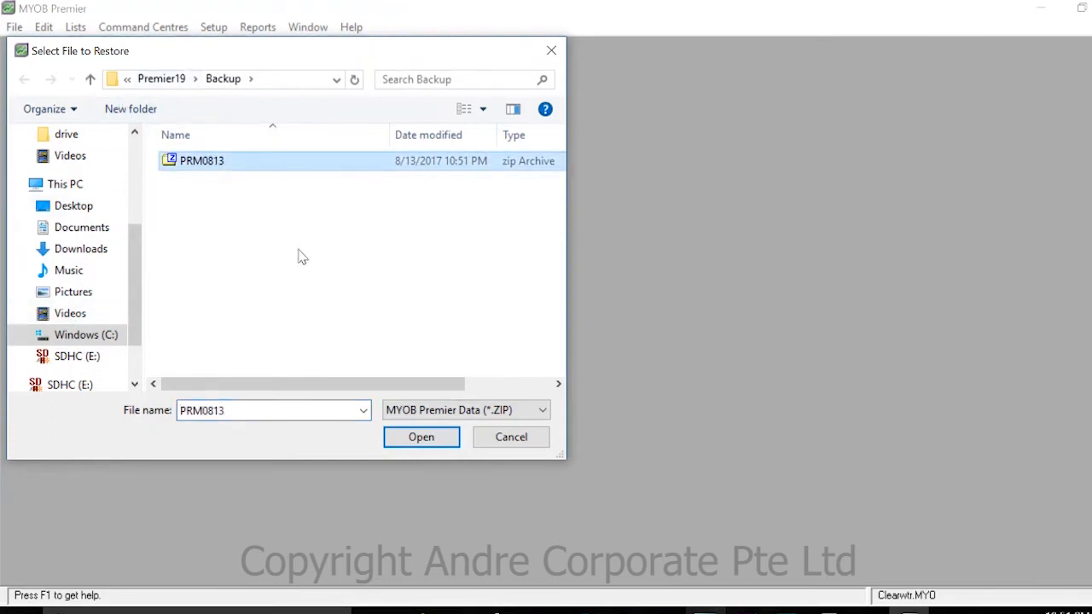
mouse_move(419, 436)
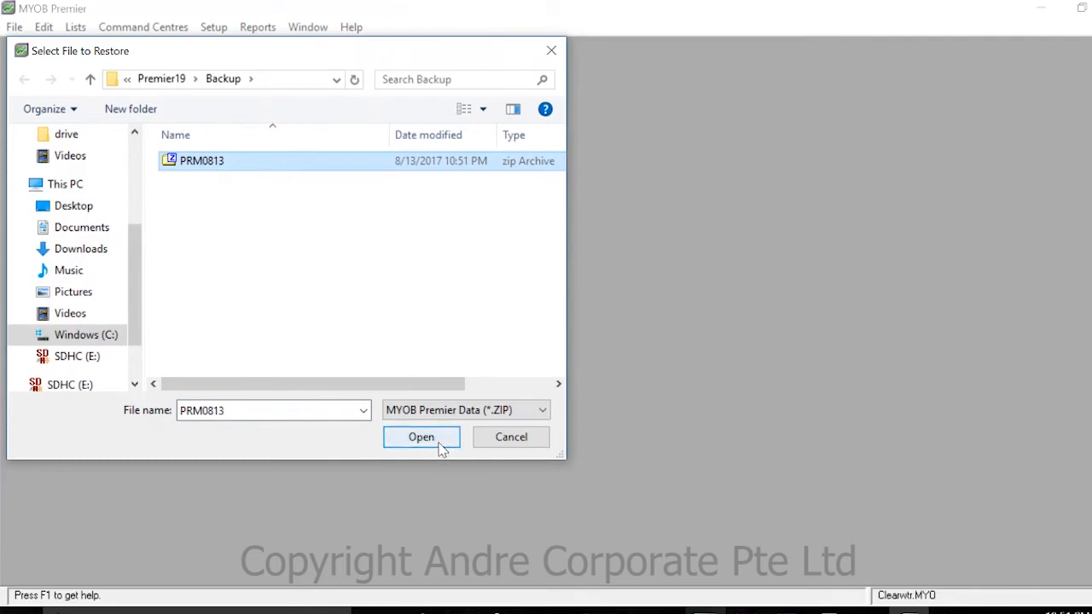
left_click(421, 437)
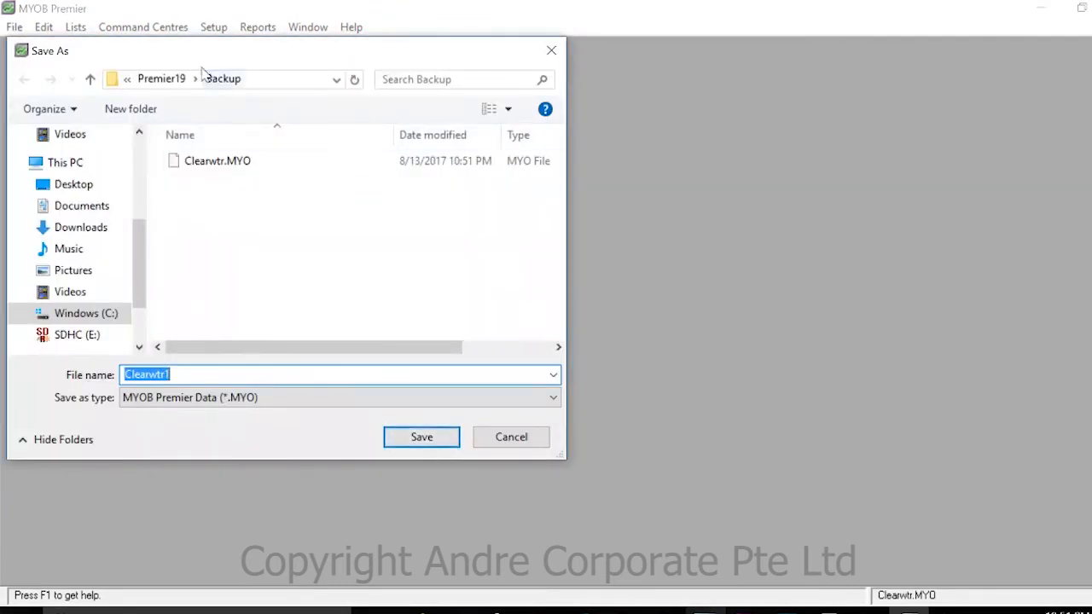
mouse_move(189, 60)
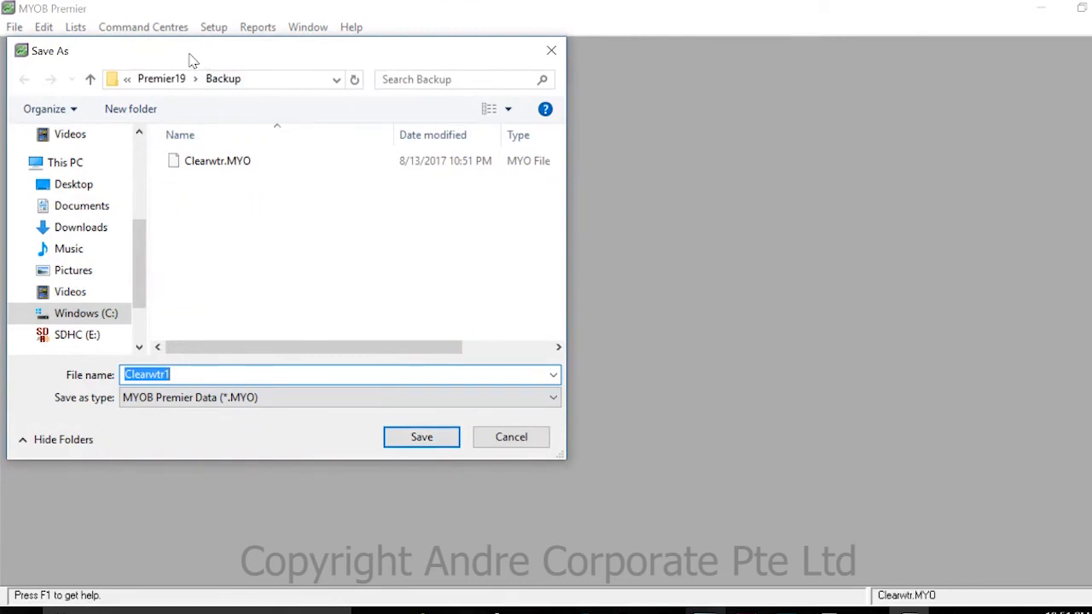
mouse_move(162, 407)
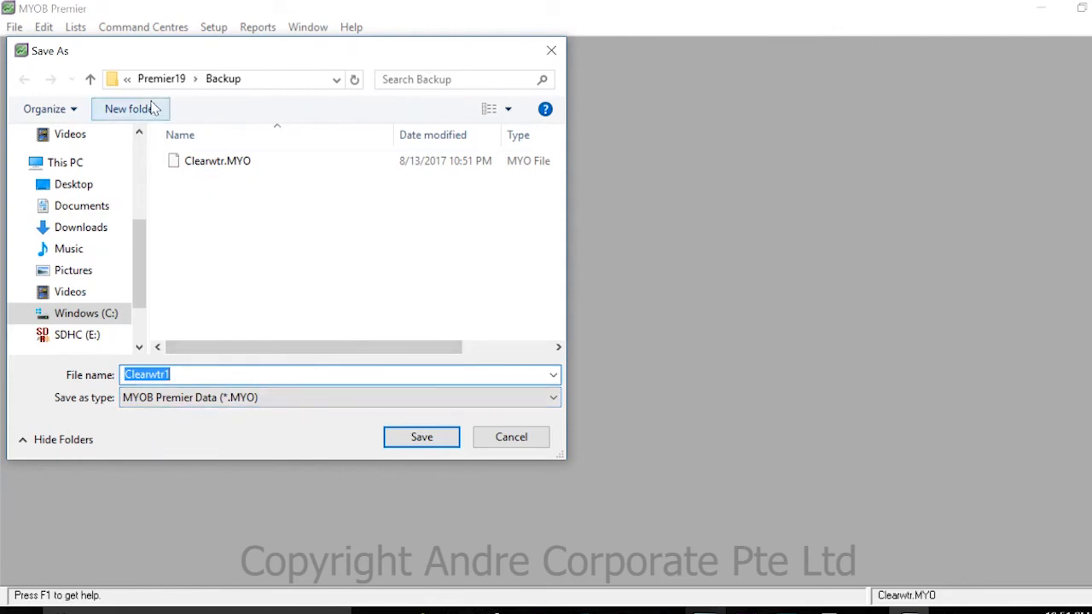
mouse_move(169, 55)
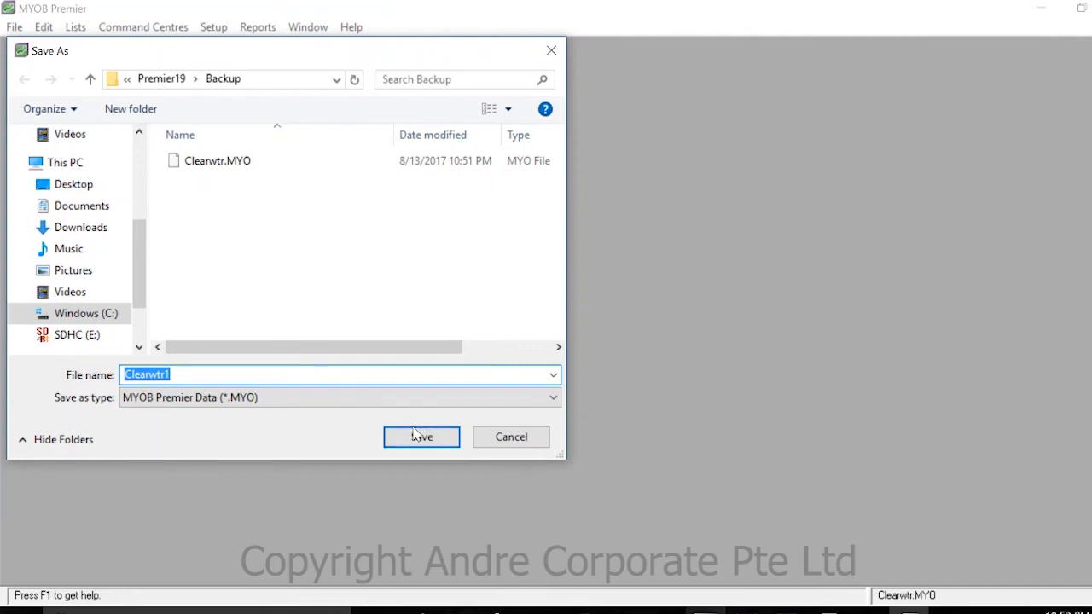
Save the restored company file as Clearwtr1.MYO in C:\Premier19\Backup.
left_click(420, 437)
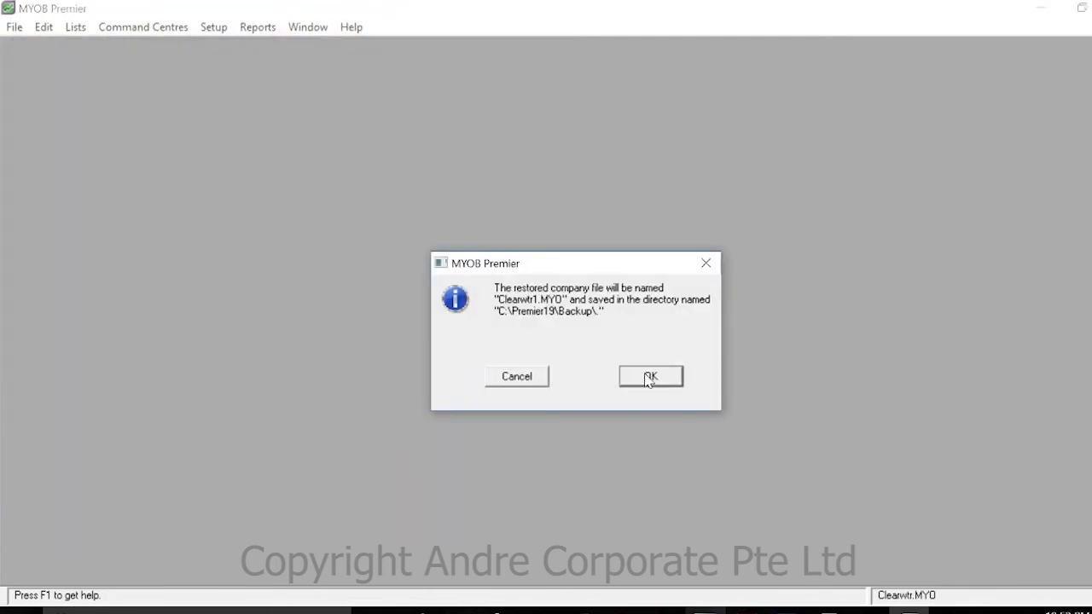
Accept the Clearwtr1.MYO name and sign on to reach the Banking command centre.
left_click(651, 377)
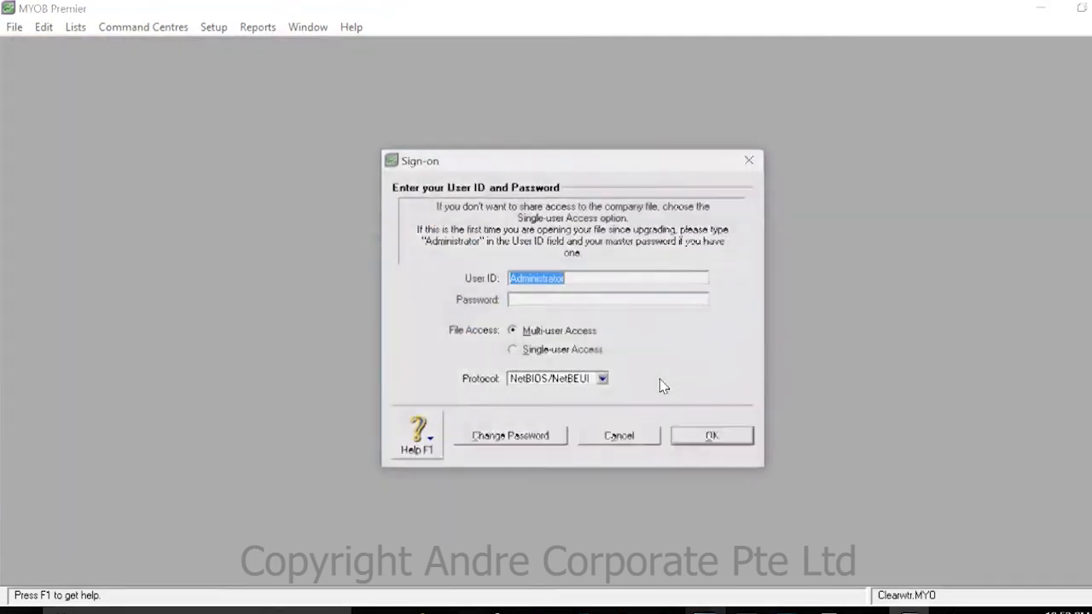
mouse_move(635, 380)
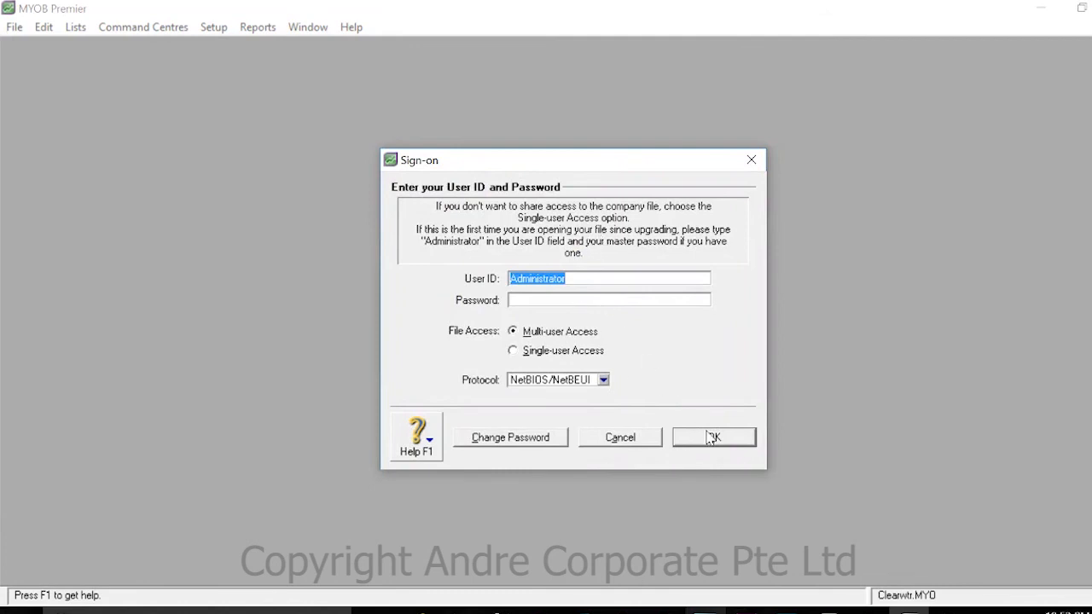
left_click(713, 437)
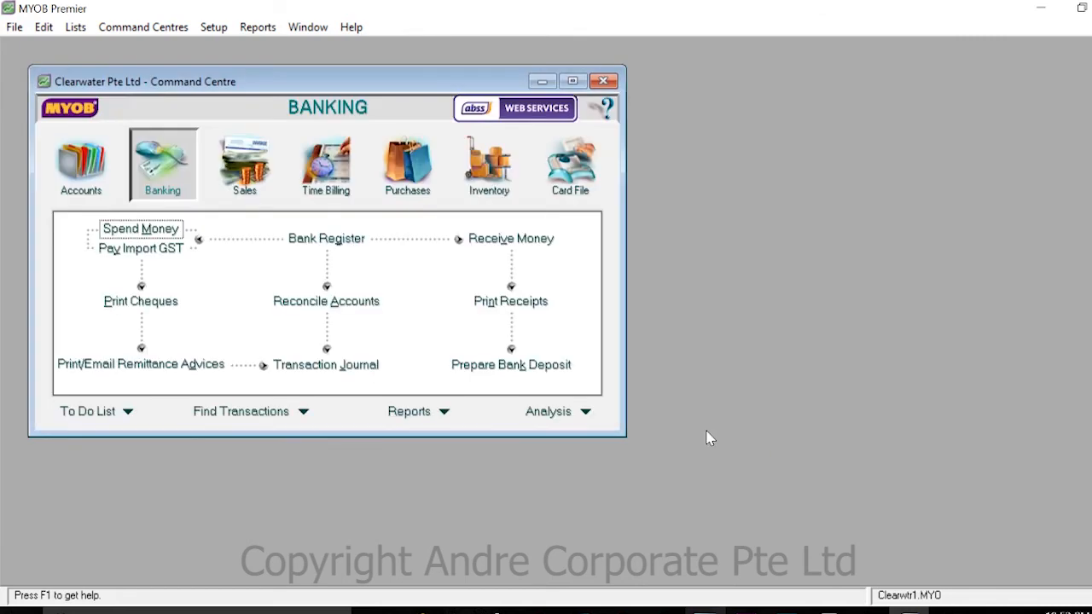